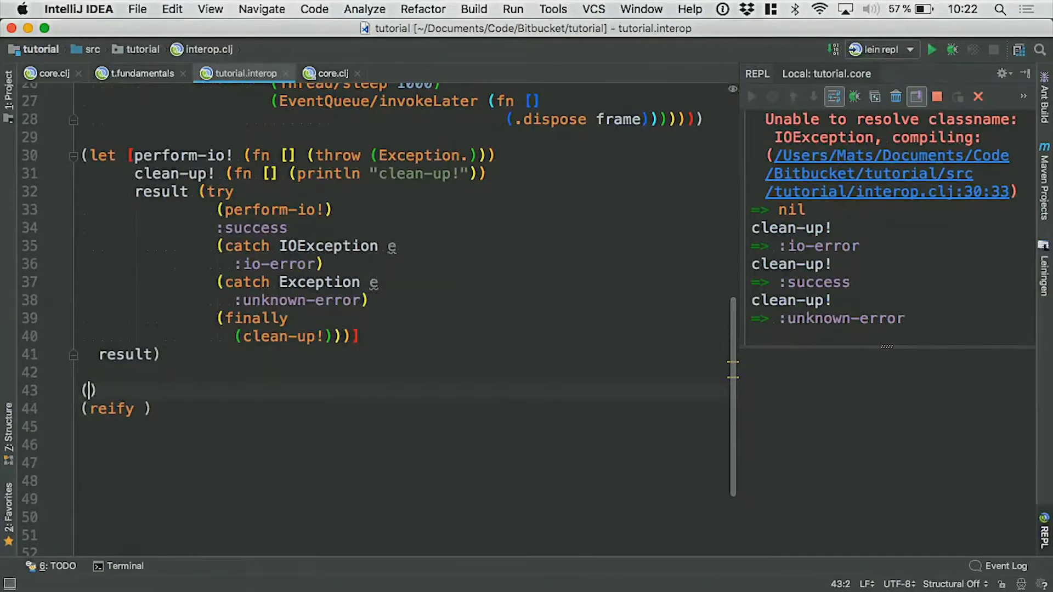
Step: Start a Thread/setDefaultUncaughtExceptionHandler call on line 43 and delete the leftover reify form
type("Thread/setDefaultUncaughtExceptionHandler")
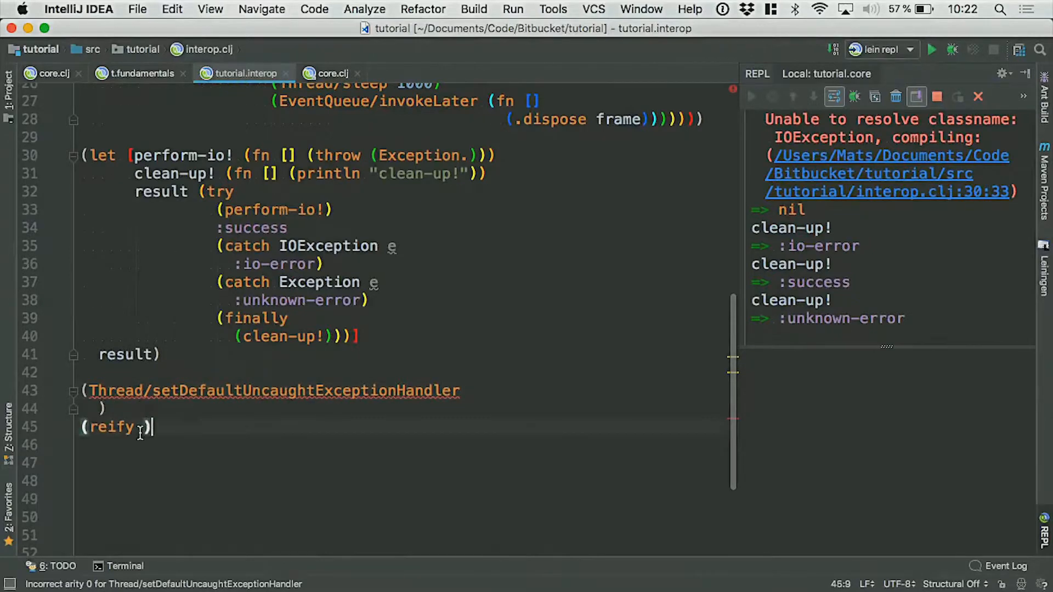
key("Backspace")
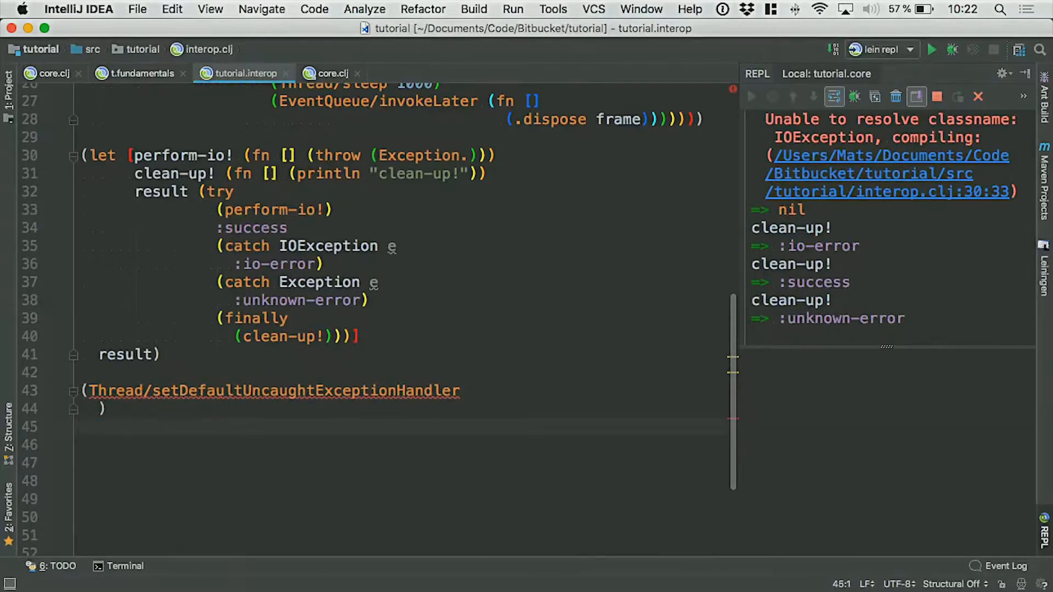